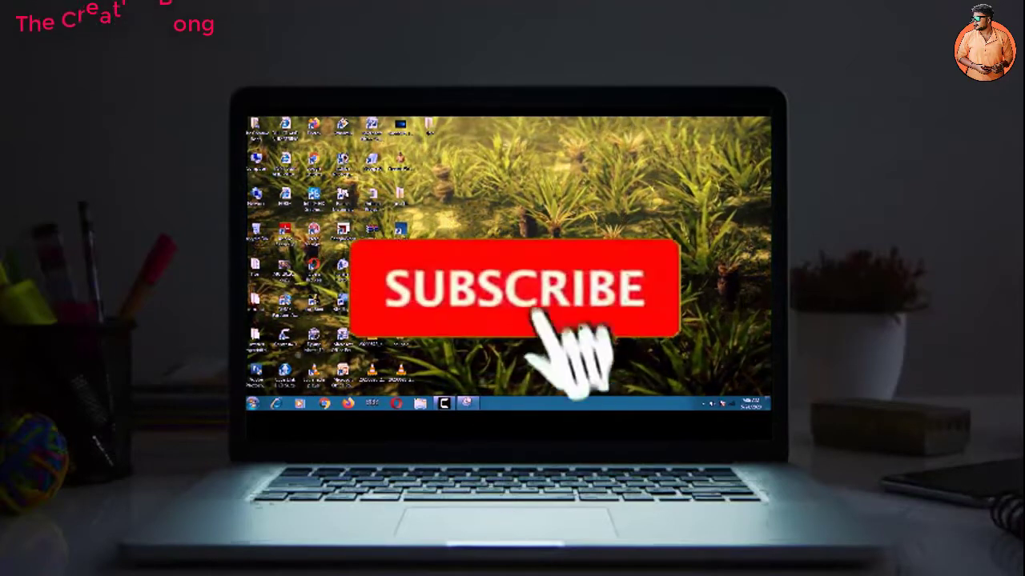
# Step: Launch Chrome, rerun the 'daskscapes' search, and open 'Animated Wallpapers for Windows : Stardock's Deskscapes'
pyautogui.click(512, 288)
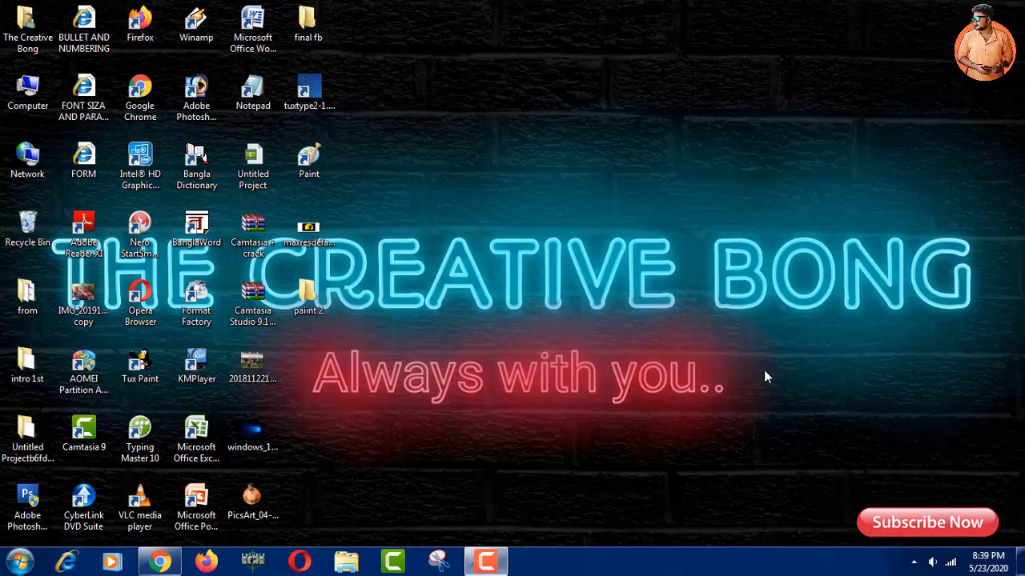
pyautogui.moveTo(595, 428)
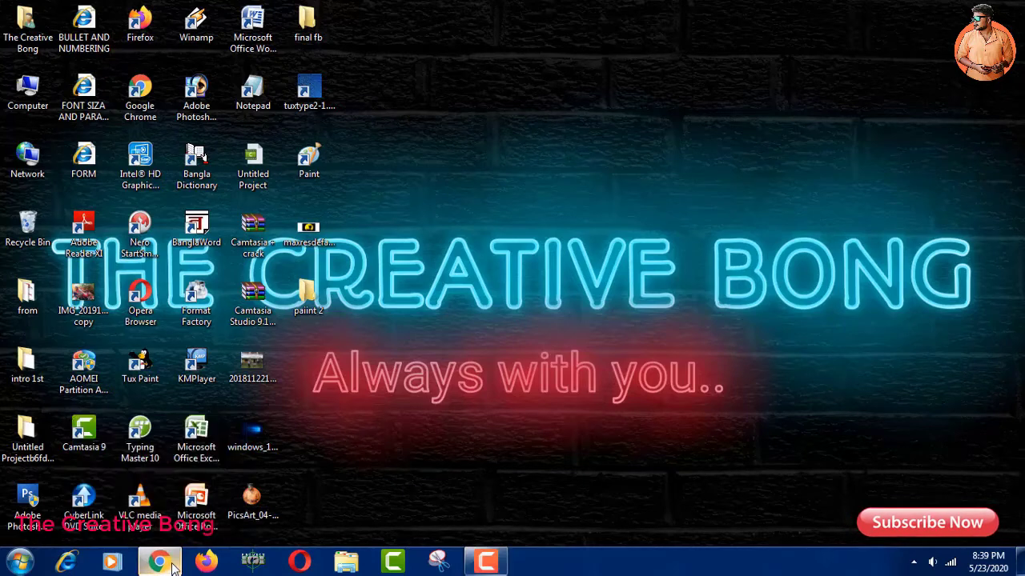
pyautogui.click(160, 561)
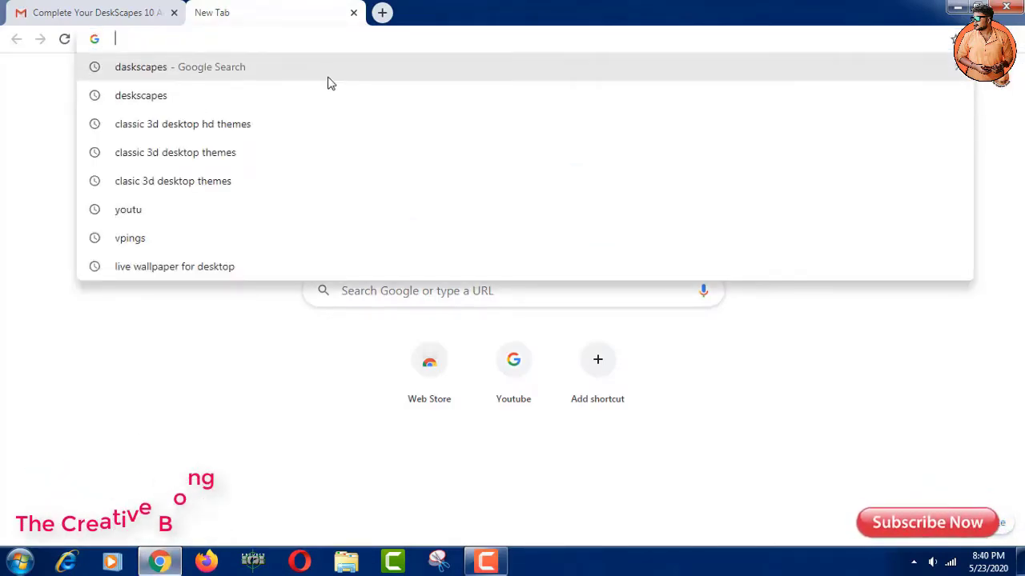
pyautogui.click(179, 66)
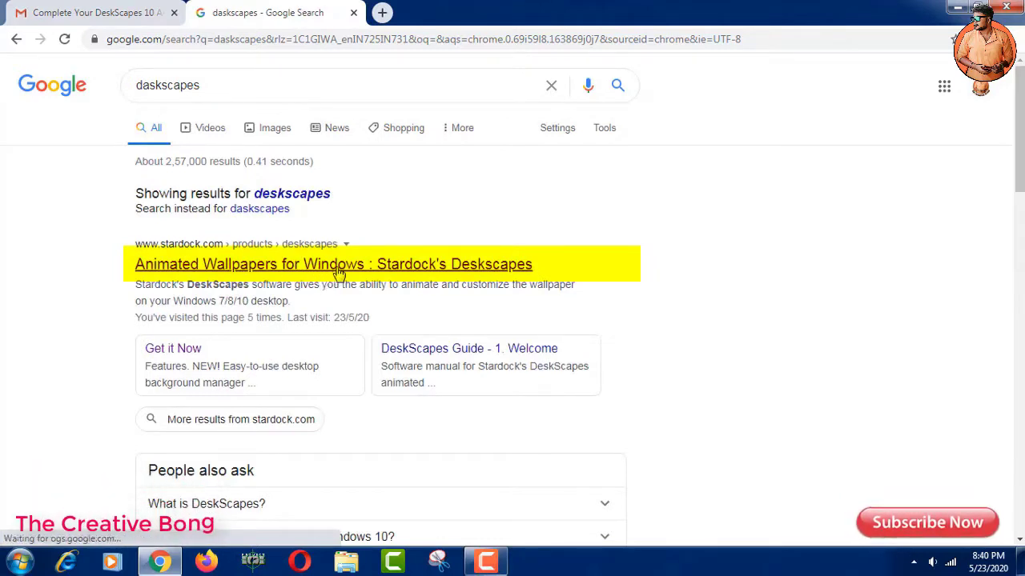
pyautogui.click(334, 264)
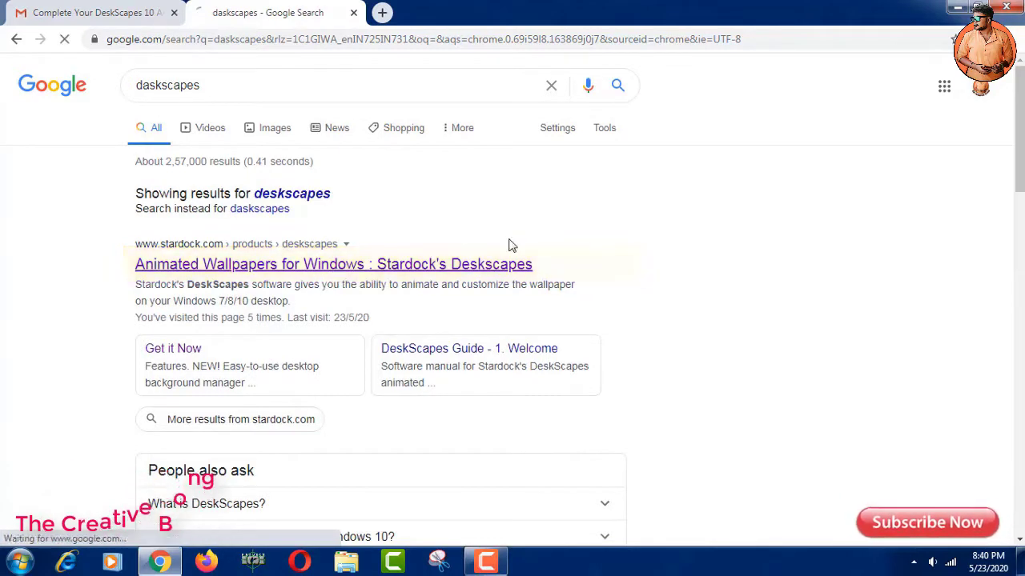
# Step: Scroll the DeskScapes page to the price table and choose 'Try it Free!' for the trial
pyautogui.click(333, 264)
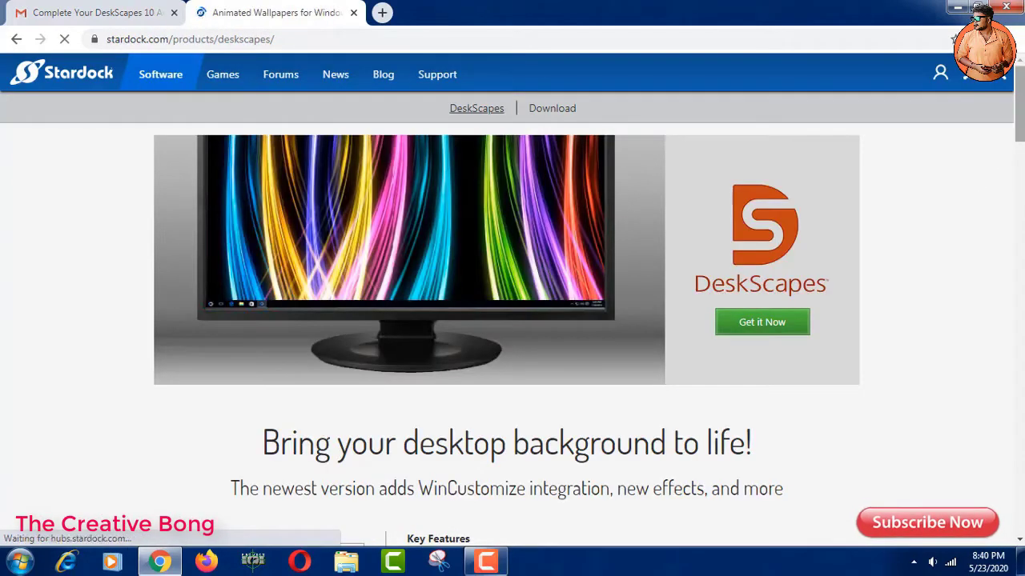
pyautogui.scroll(-3)
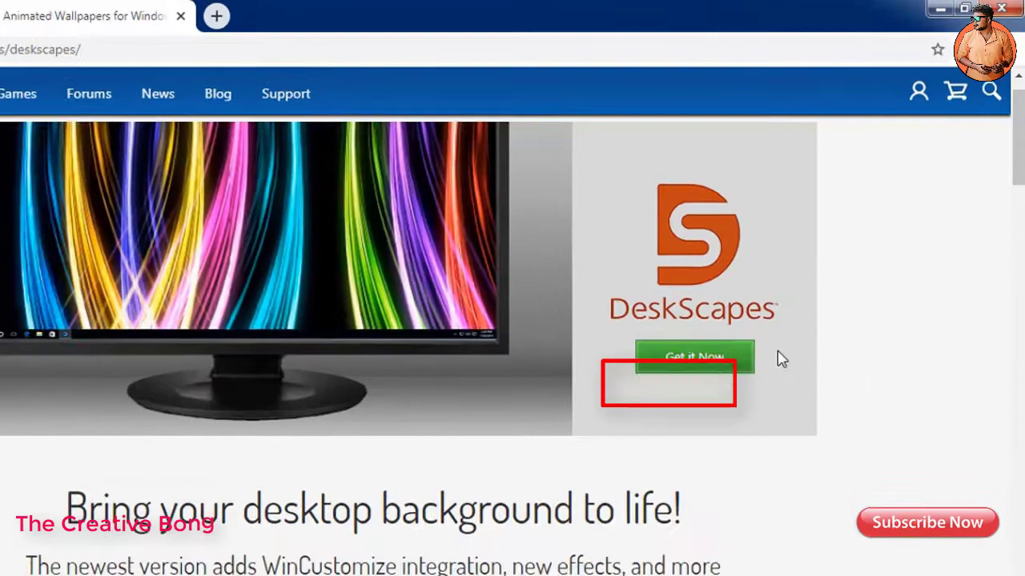
pyautogui.click(693, 356)
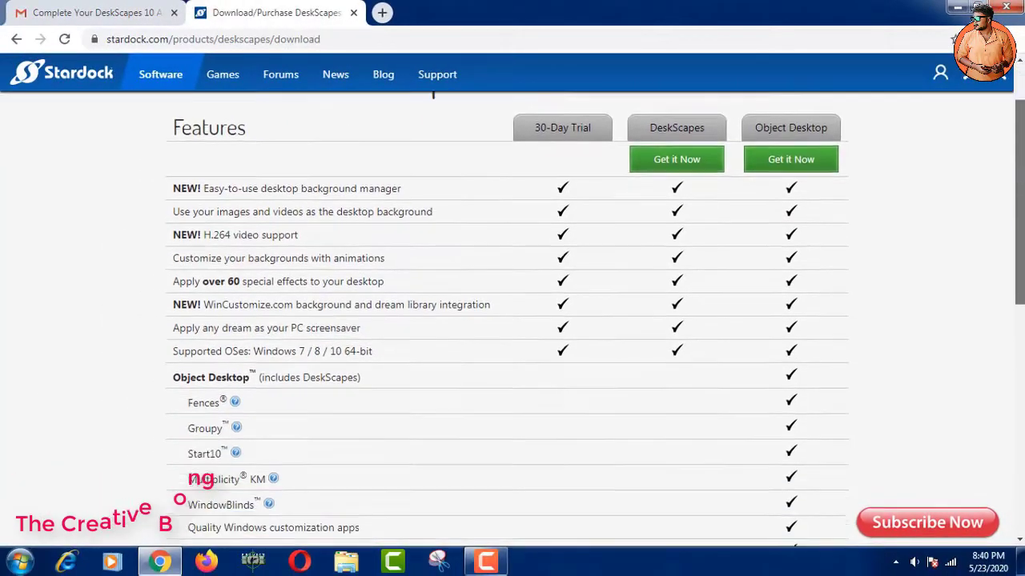
pyautogui.scroll(-3)
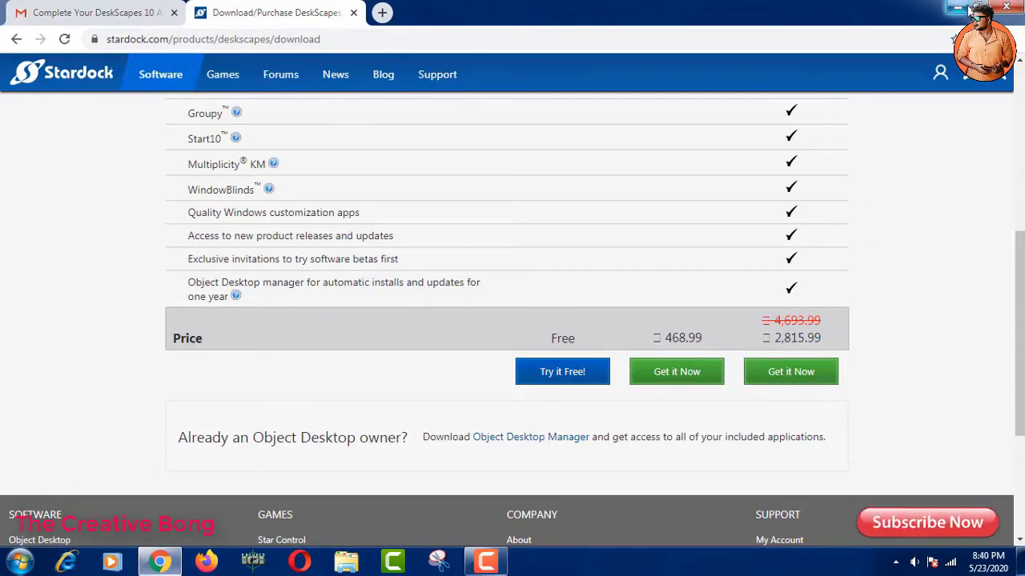
pyautogui.click(345, 560)
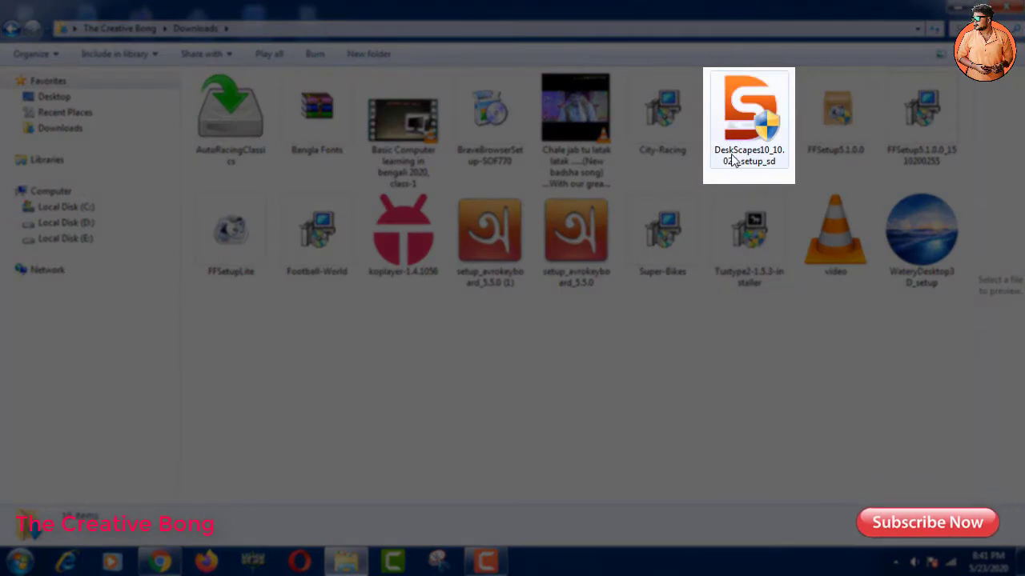
pyautogui.moveTo(749, 120)
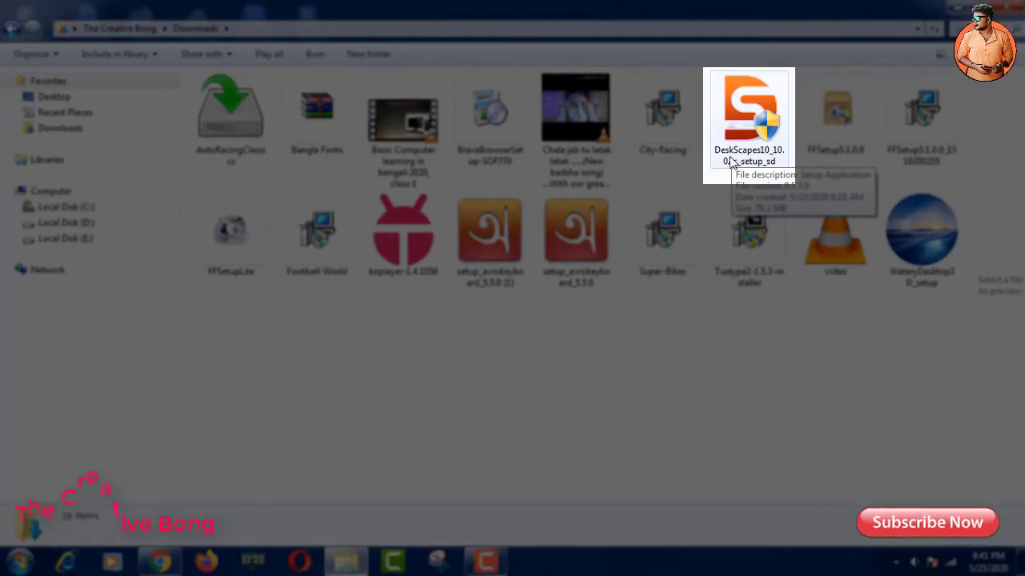
pyautogui.moveTo(798, 96)
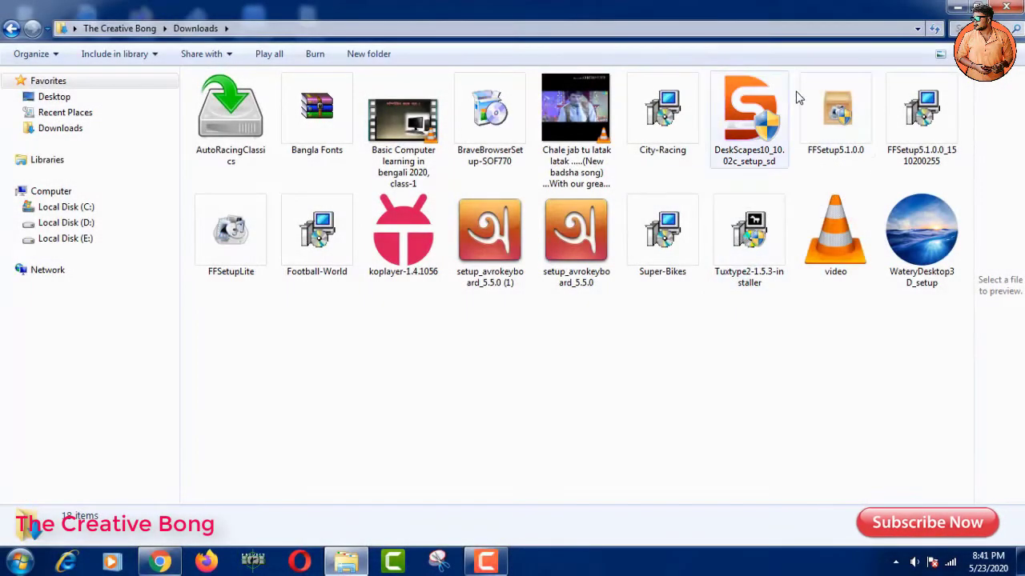
# Step: Run DeskScapes10_10.02c_setup_sd from the Downloads folder
pyautogui.doubleClick(749, 108)
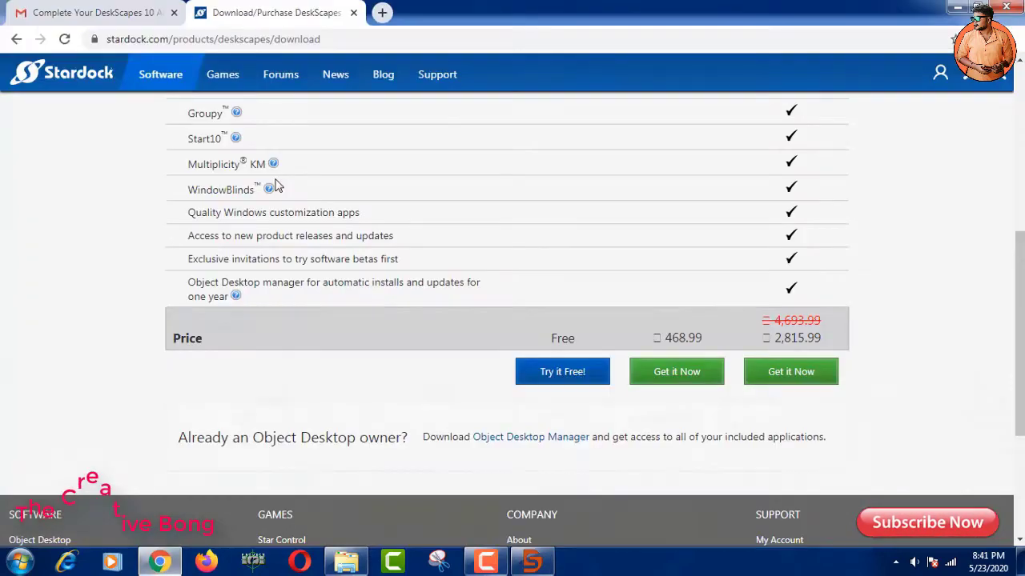
# Step: Switch to the Gmail tab showing the Stardock DeskScapes 10 activation email
pyautogui.click(96, 12)
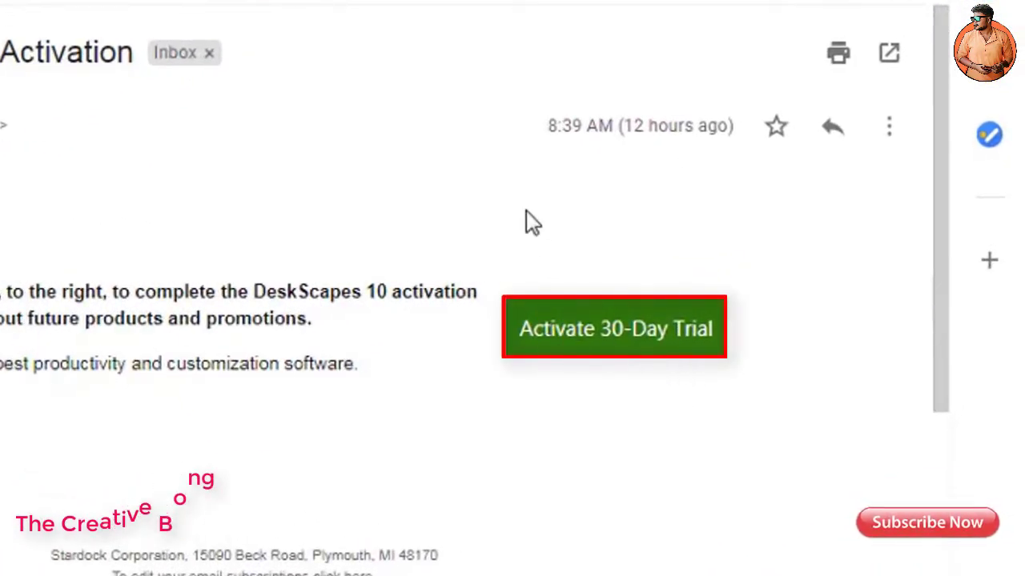
pyautogui.moveTo(829, 337)
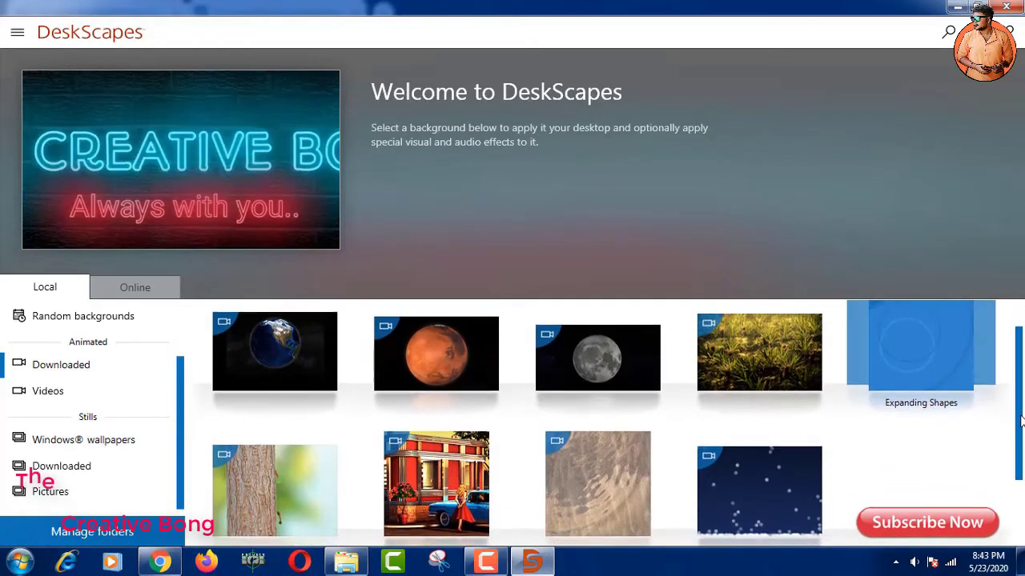
pyautogui.scroll(-3)
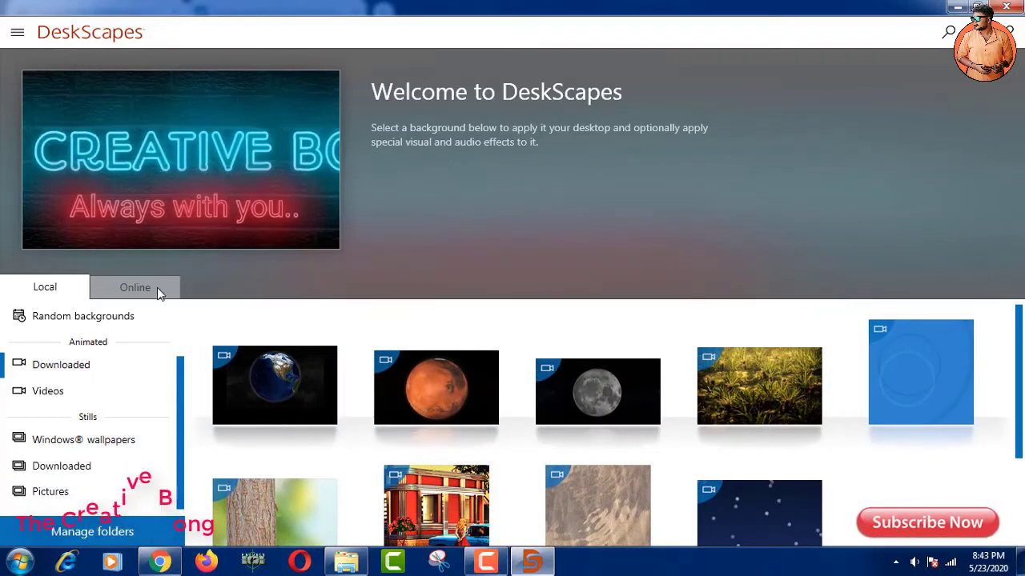
pyautogui.click(134, 287)
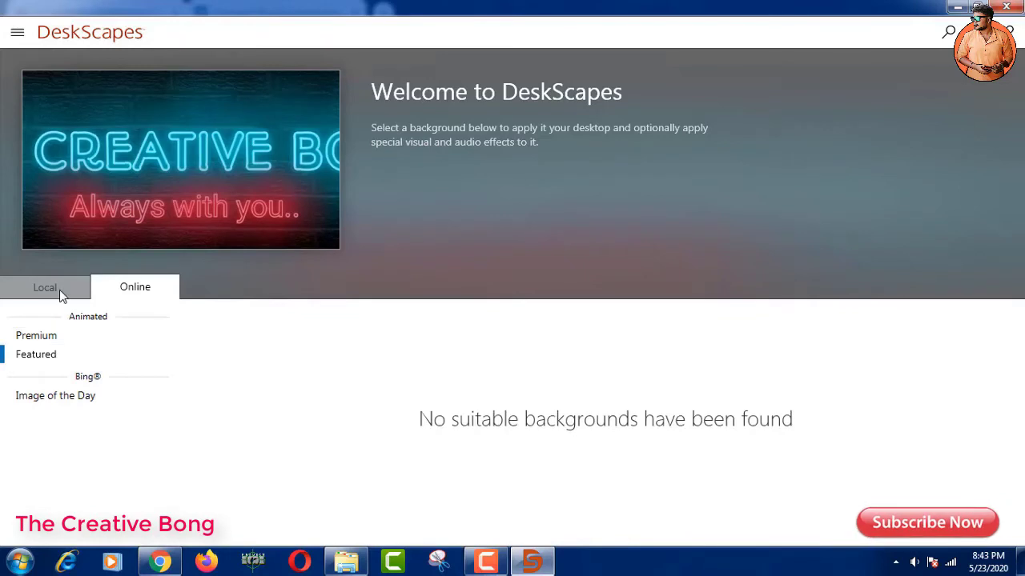
pyautogui.click(45, 287)
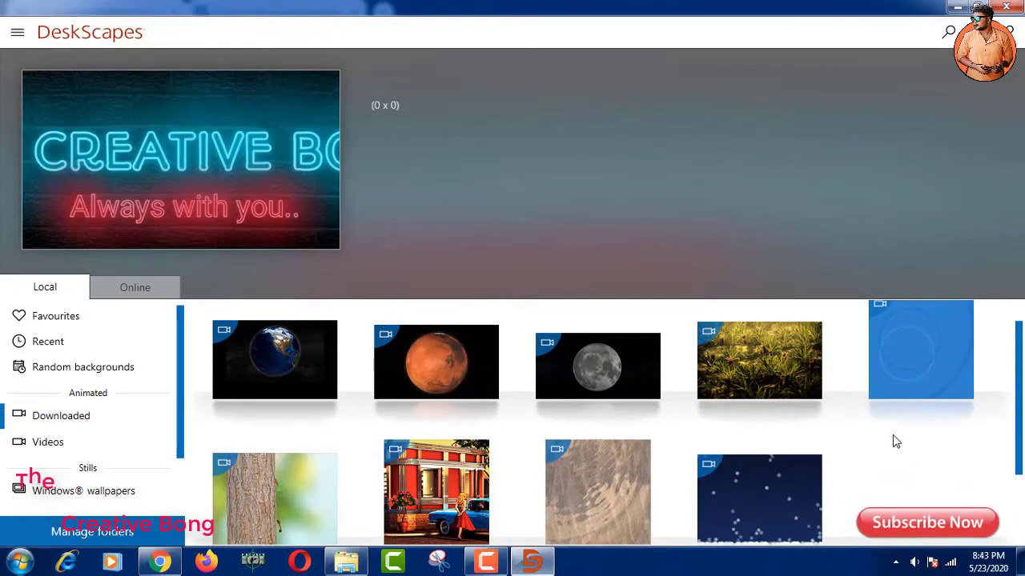
pyautogui.moveTo(758, 361)
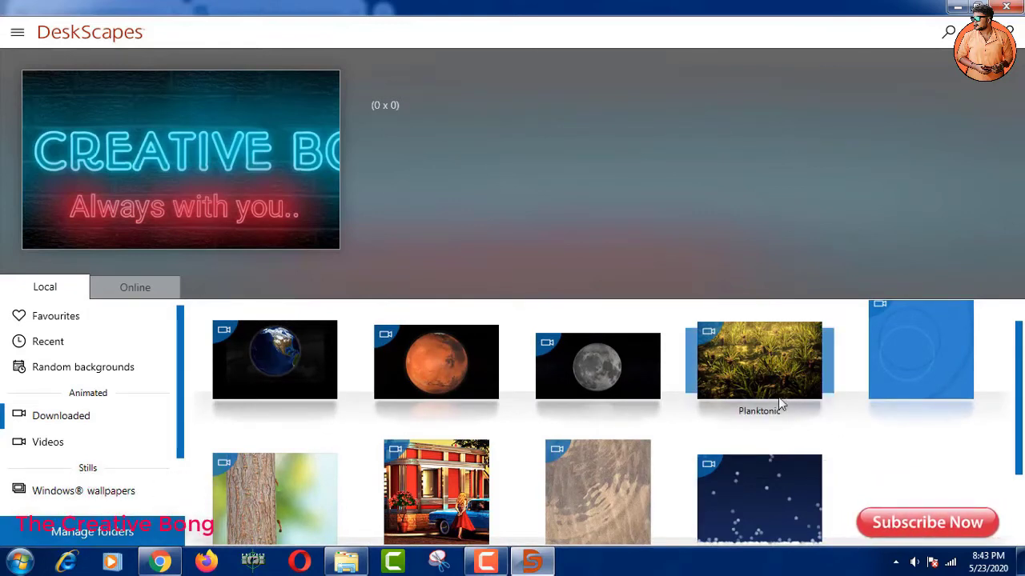
pyautogui.moveTo(780, 376)
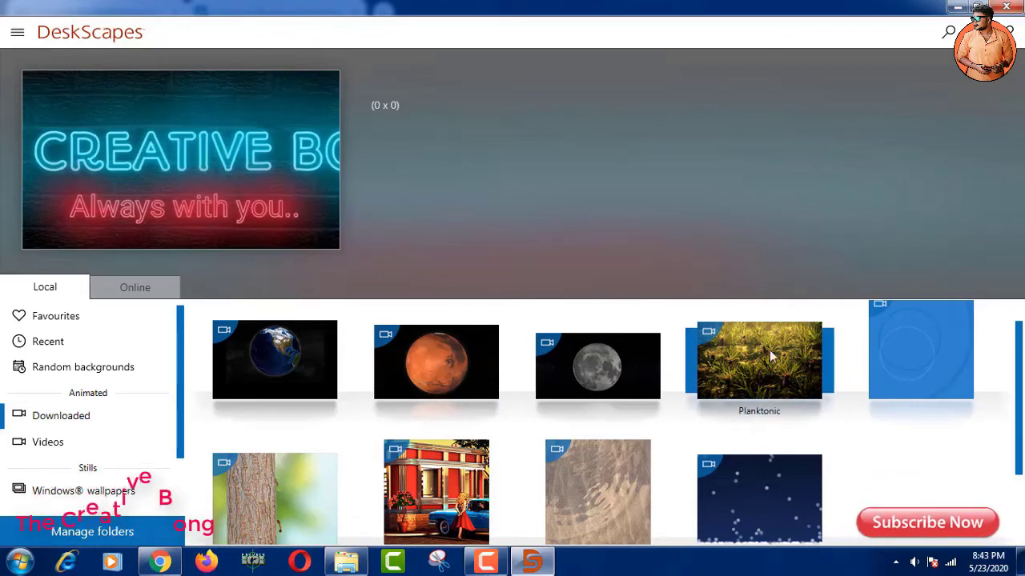
# Step: Select ChaNinja's Planktonic background and apply it to the desktop
pyautogui.click(758, 360)
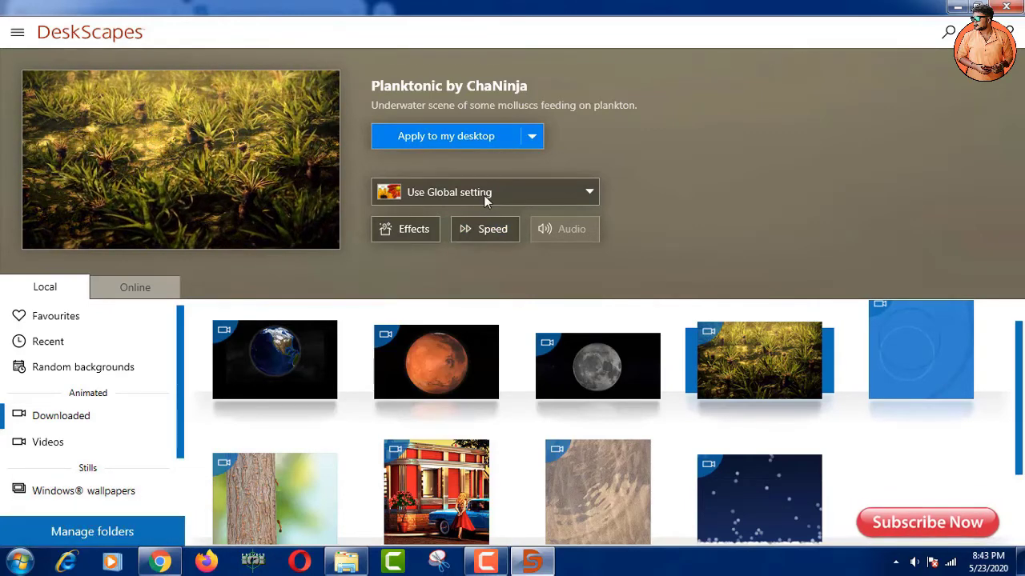
pyautogui.click(484, 193)
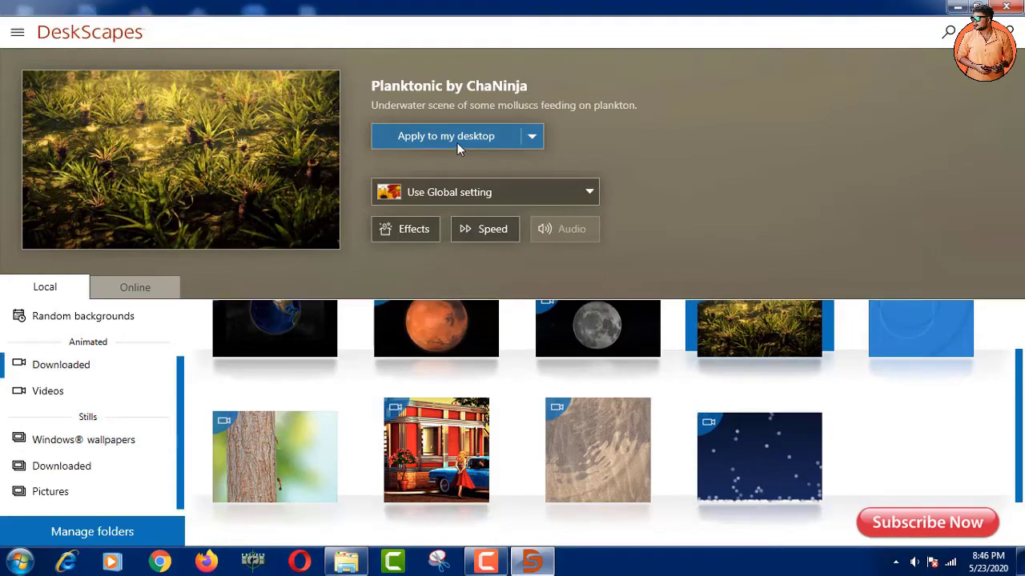
pyautogui.click(446, 135)
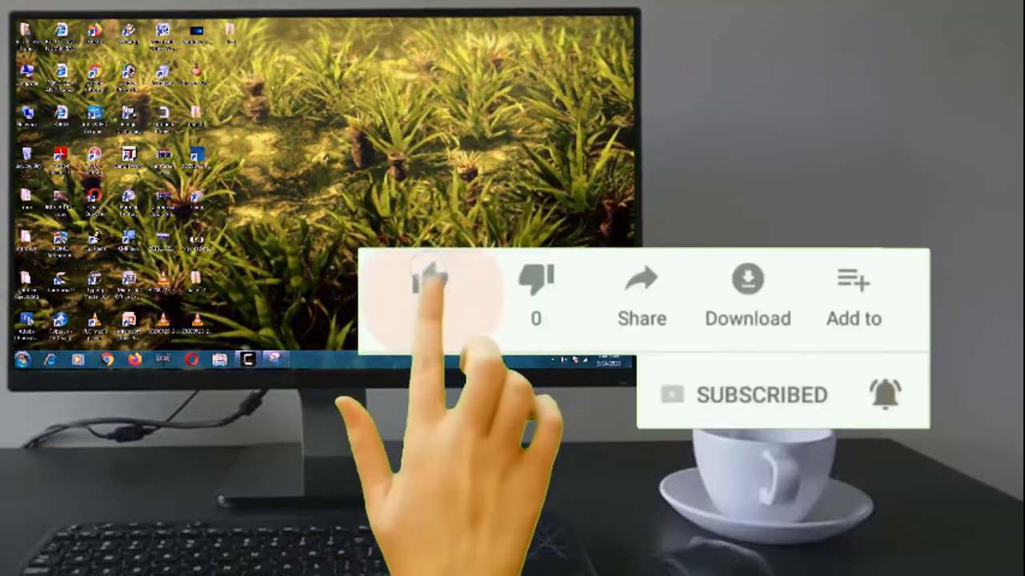
pyautogui.click(429, 278)
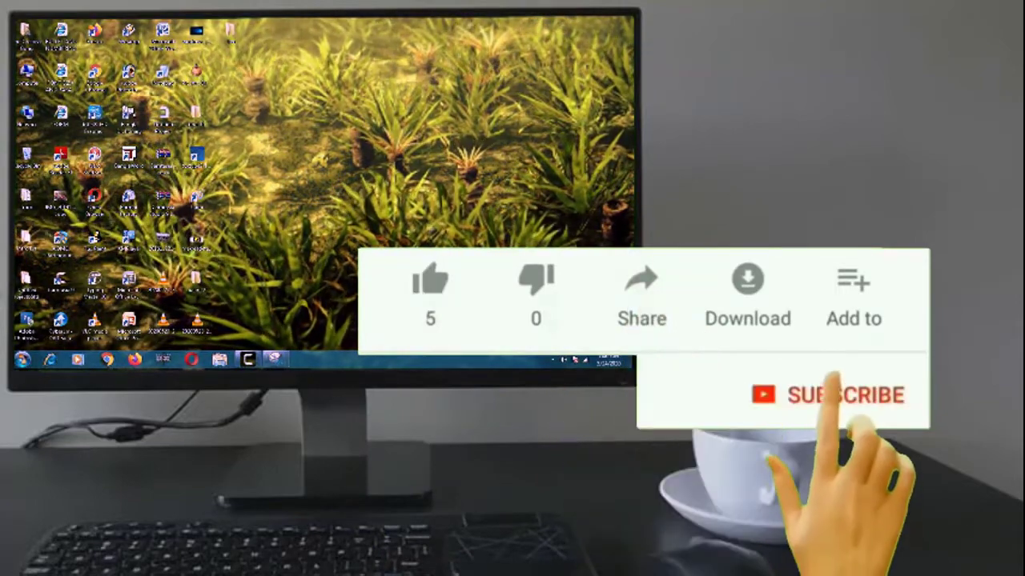
pyautogui.click(830, 394)
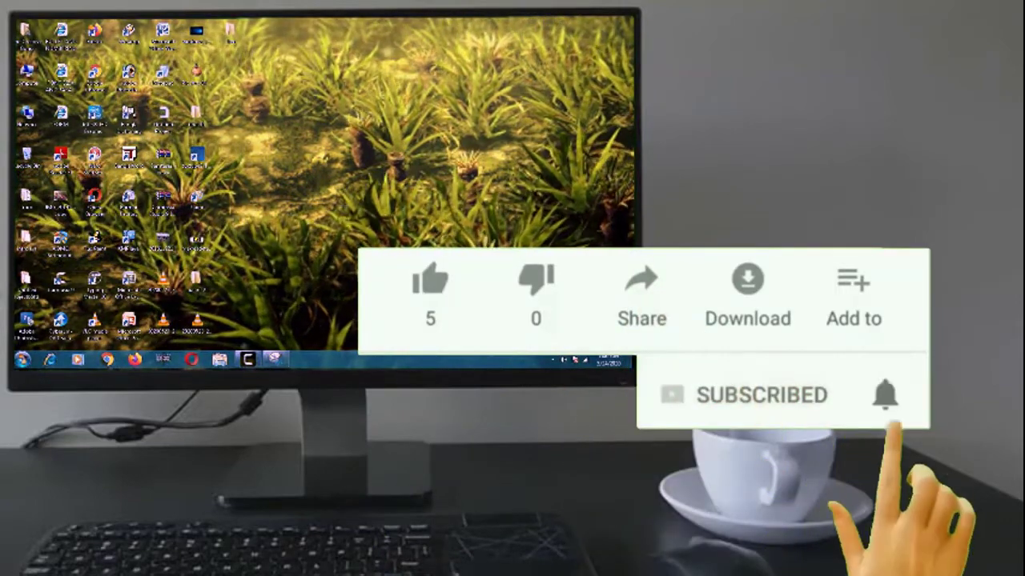